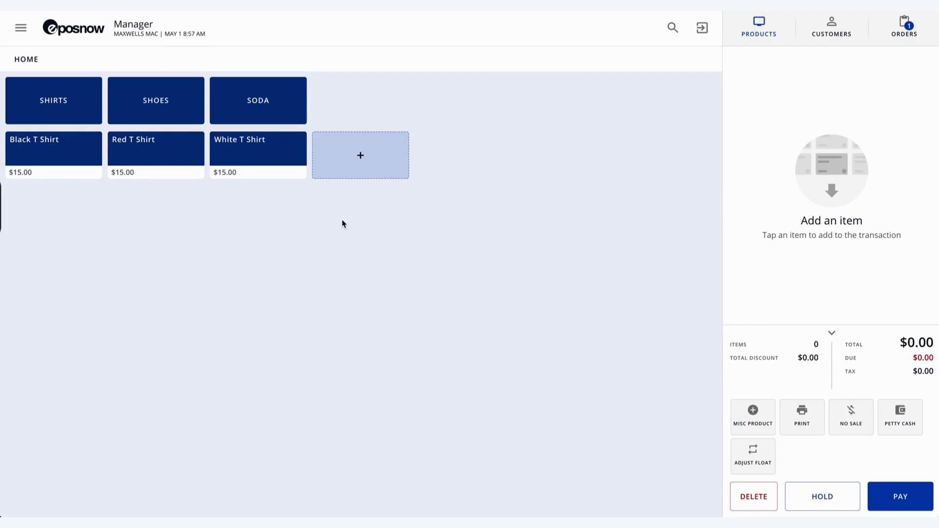
pyautogui.moveTo(291, 241)
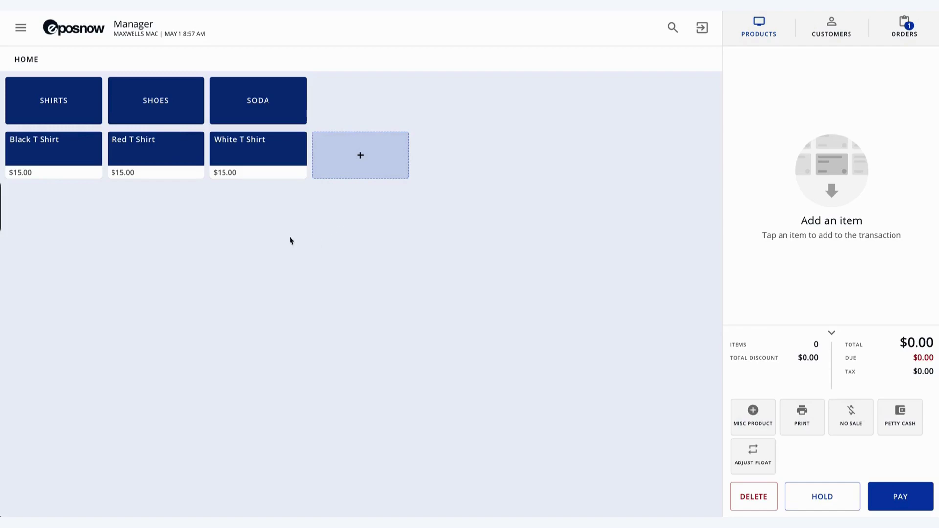
pyautogui.moveTo(125, 200)
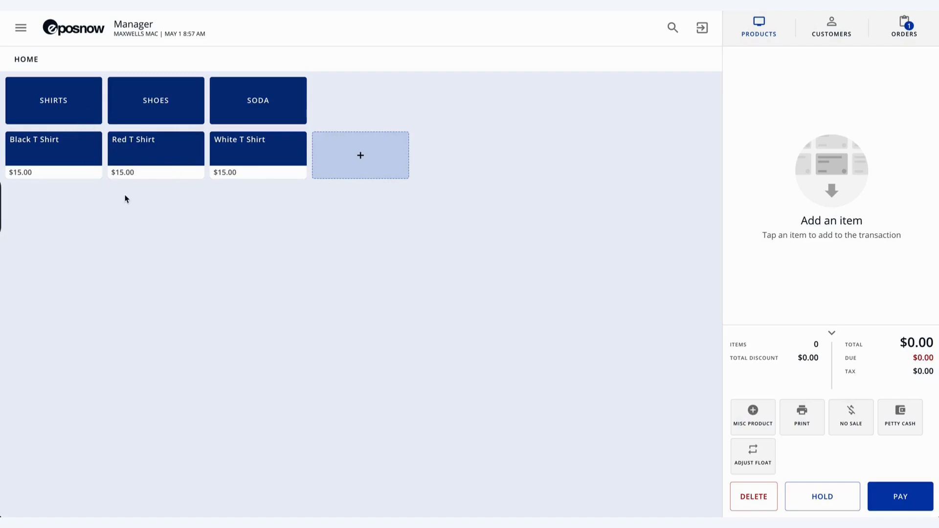
pyautogui.moveTo(339, 184)
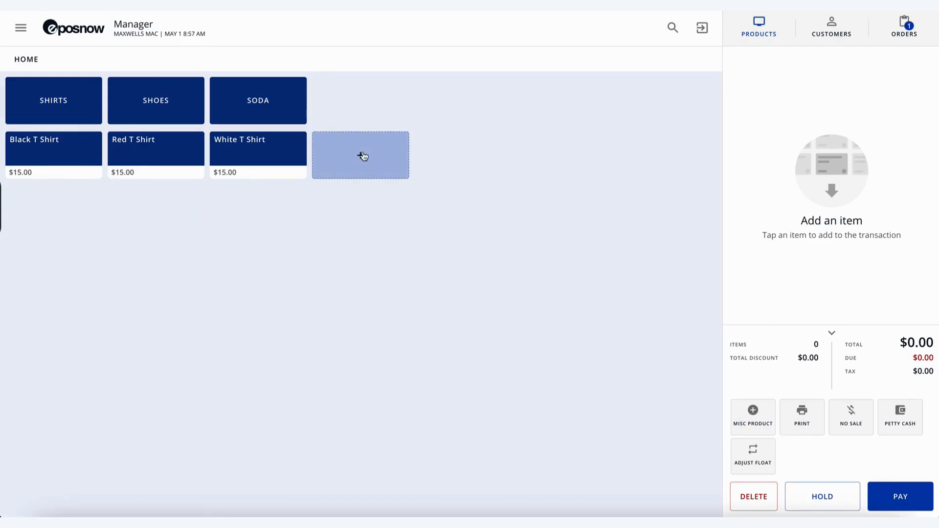
# Start a new home-screen product and name it Blue T Shirt
pyautogui.click(360, 155)
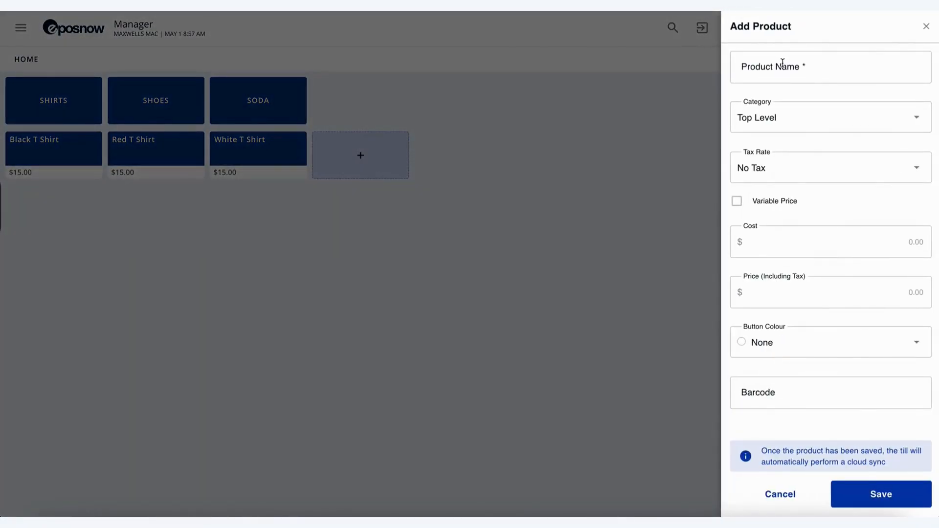
pyautogui.click(783, 66)
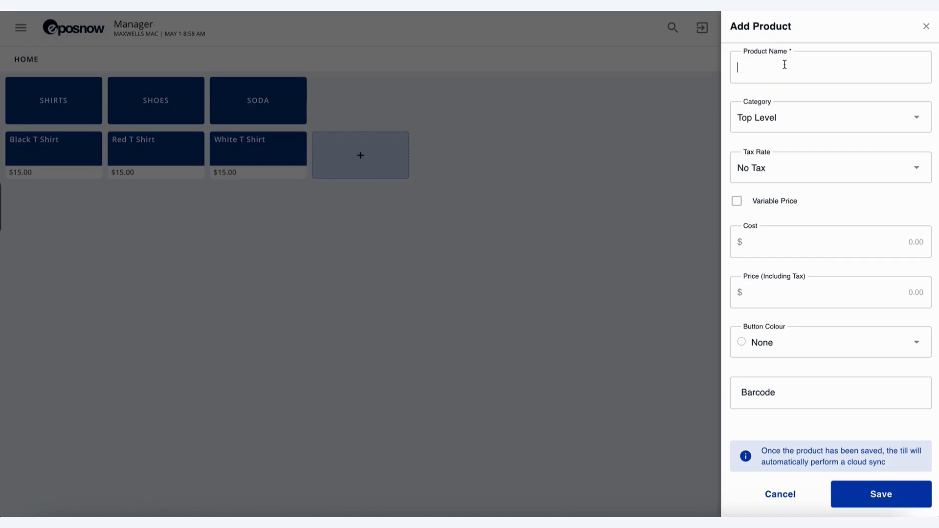
pyautogui.write('Blue T Shirt')
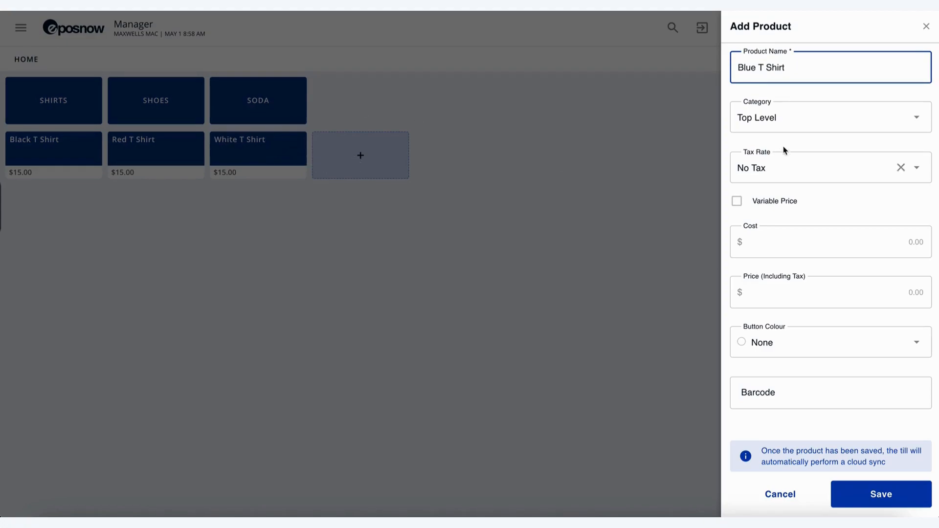
pyautogui.click(829, 117)
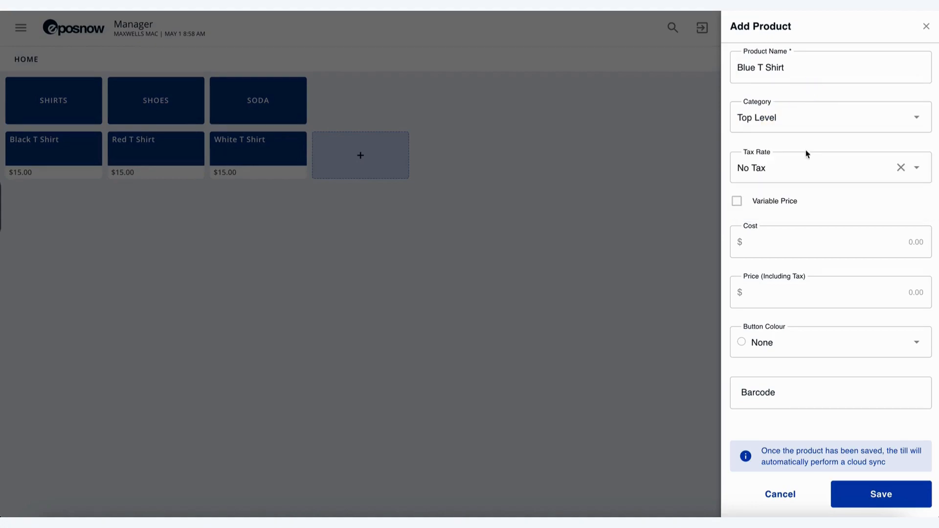
# Apply State Tax and enter cost 5 and selling price 15
pyautogui.click(830, 167)
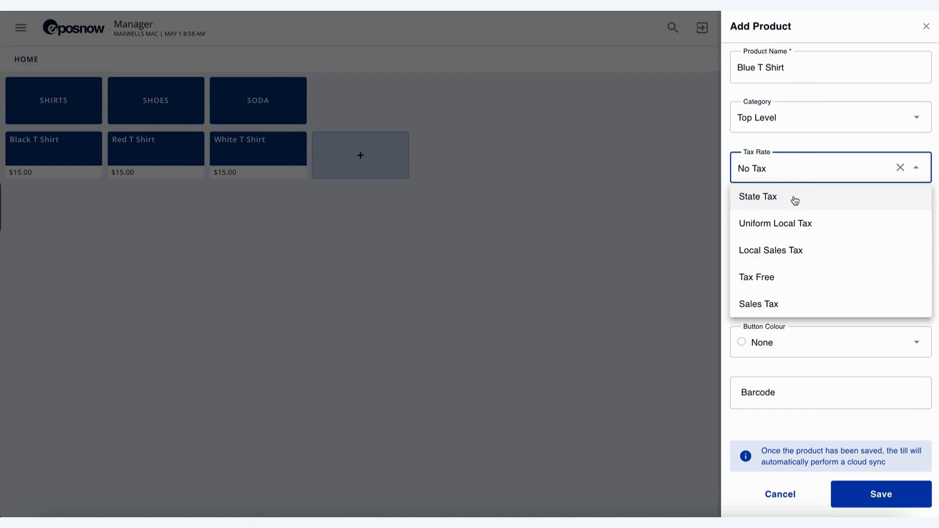
pyautogui.click(758, 196)
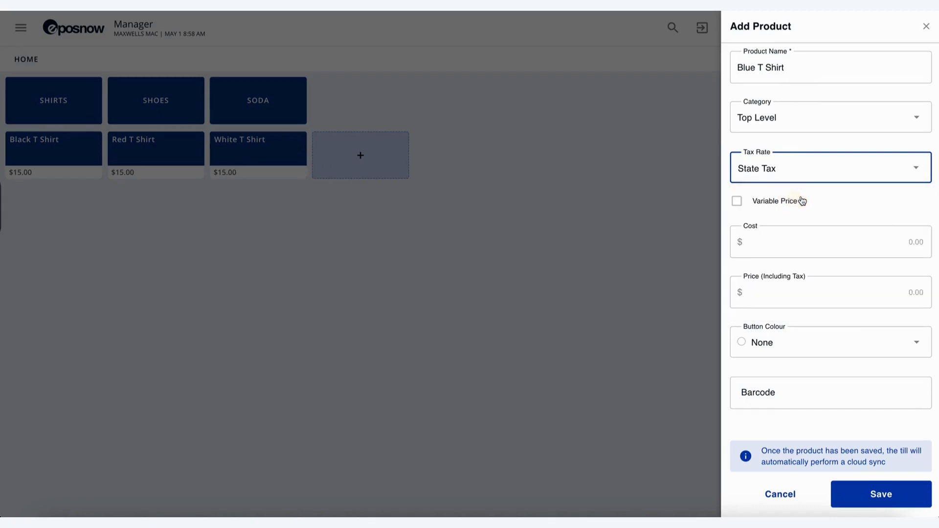
pyautogui.moveTo(794, 216)
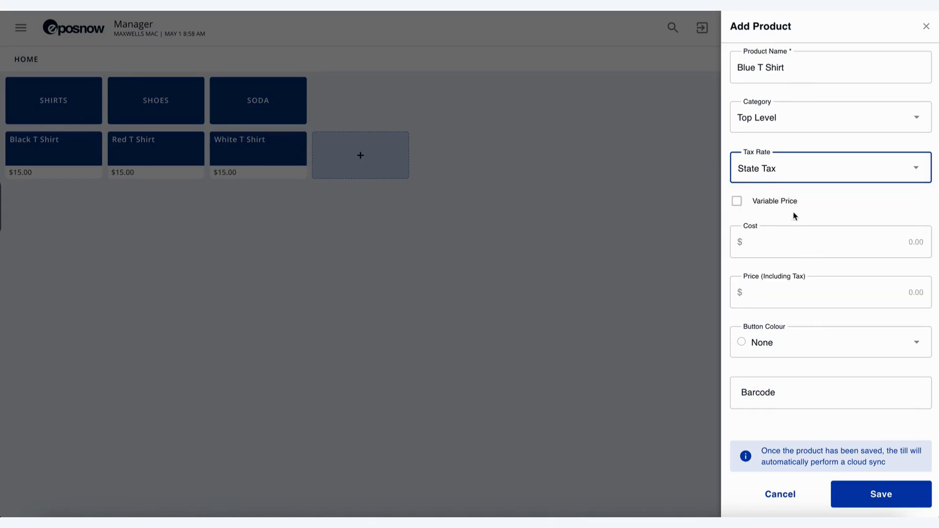
pyautogui.moveTo(773, 204)
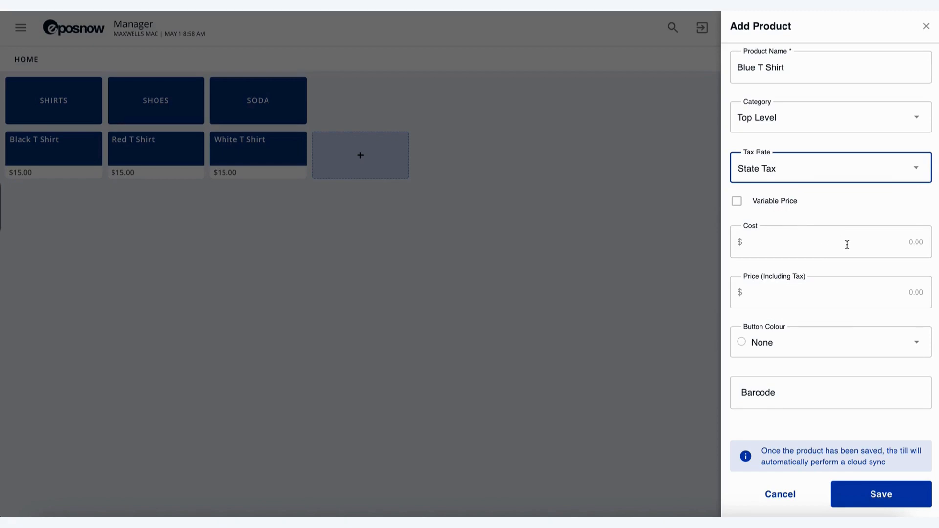
pyautogui.click(847, 243)
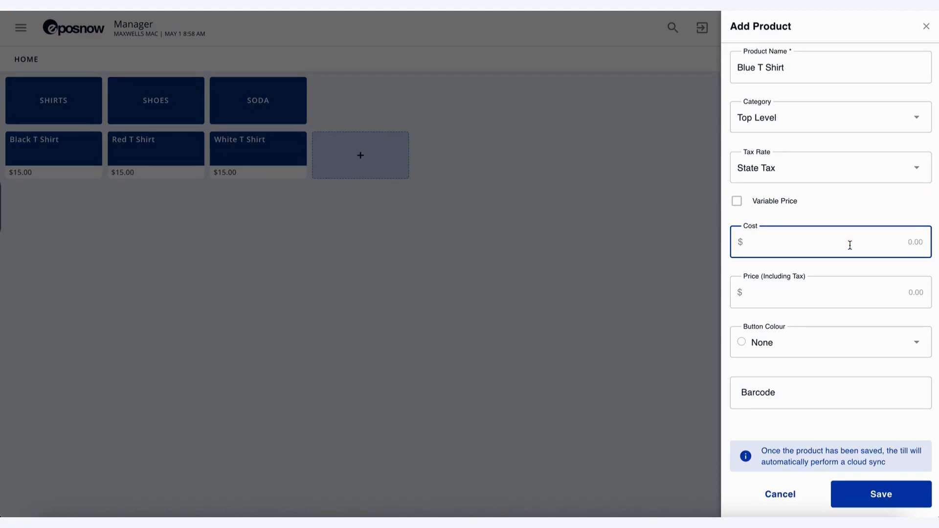
pyautogui.click(831, 292)
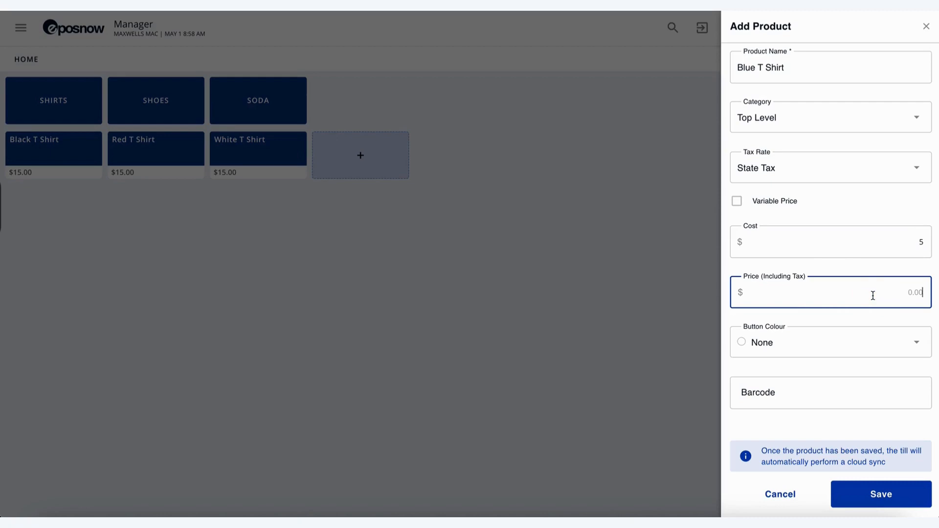
pyautogui.write('15')
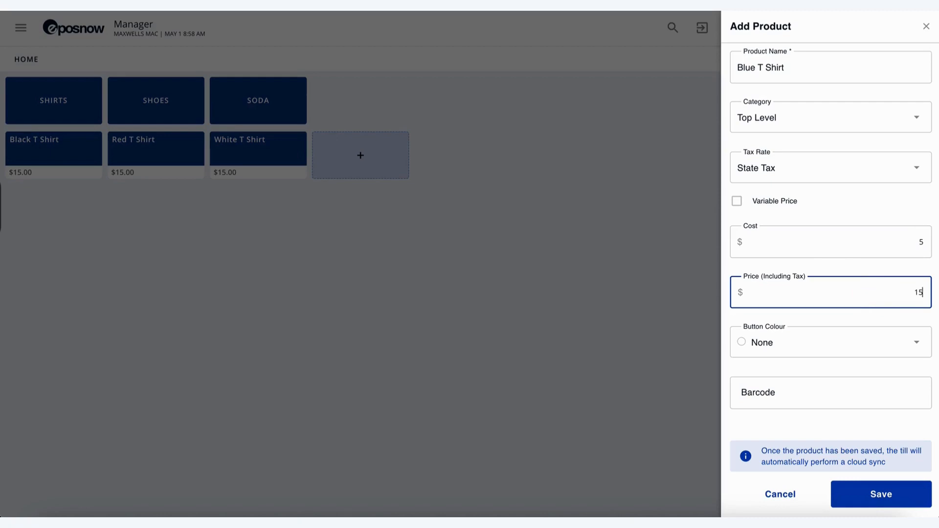
# Give the product a Dark Blue button and barcode 12345678
pyautogui.click(831, 342)
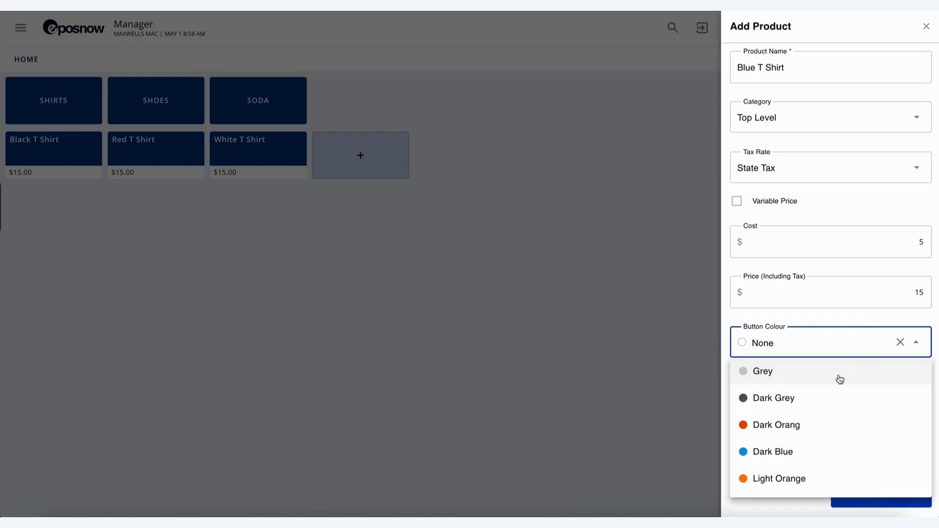
pyautogui.click(773, 452)
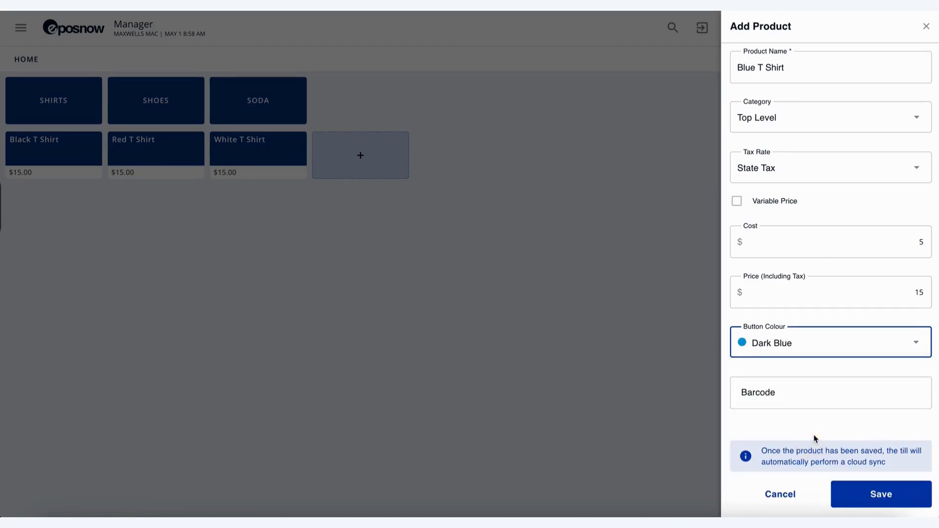
pyautogui.click(817, 393)
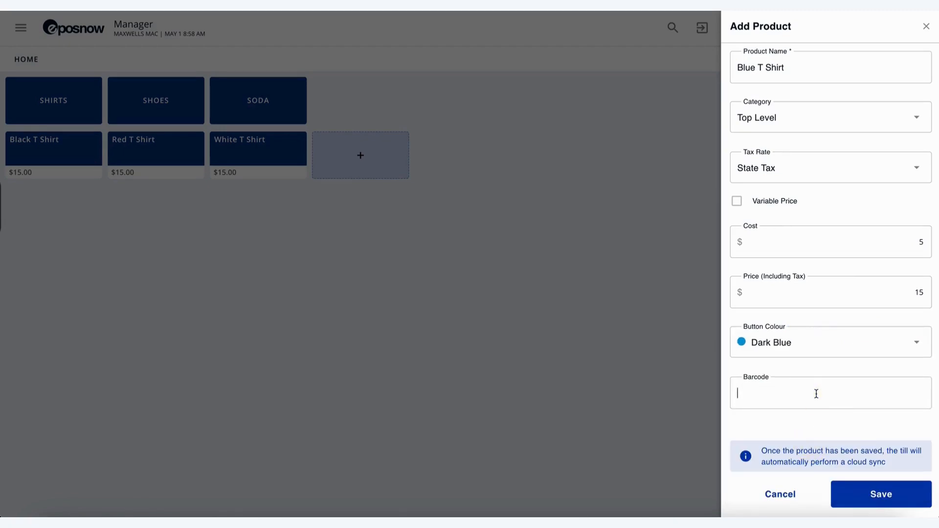
pyautogui.write('1234')
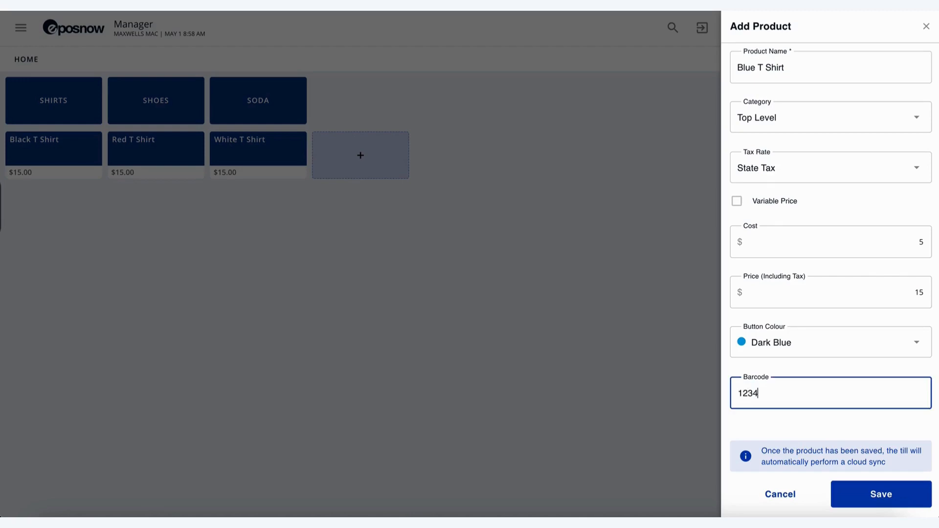
pyautogui.write('5678')
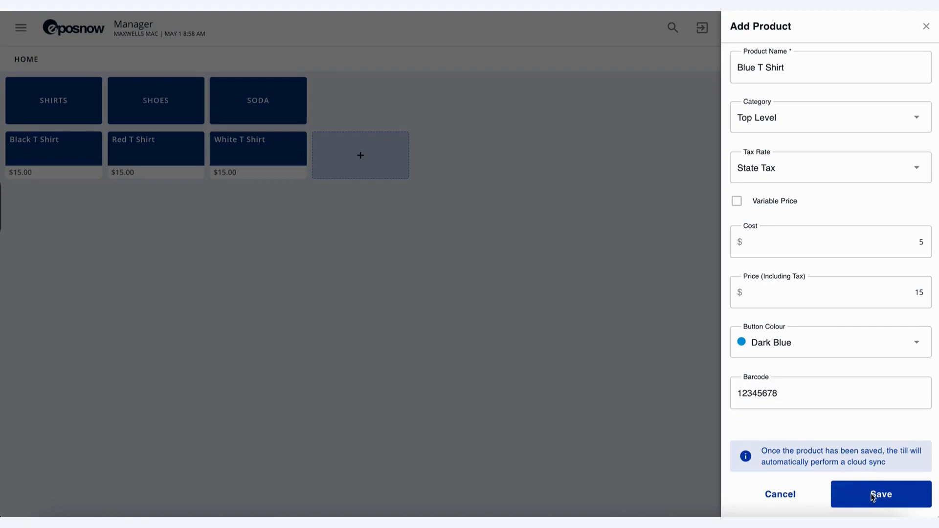
# Save Blue T Shirt, then start a new product inside the Soda category
pyautogui.click(879, 494)
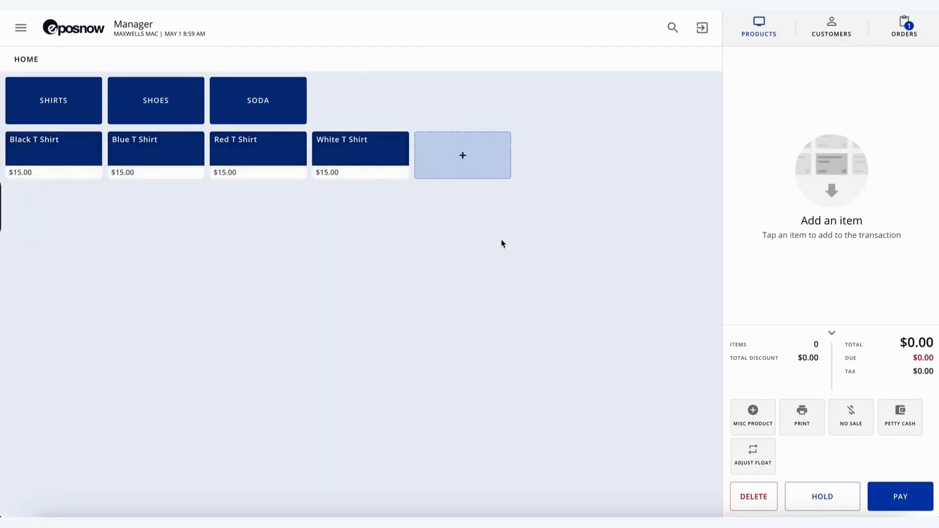
pyautogui.moveTo(491, 212)
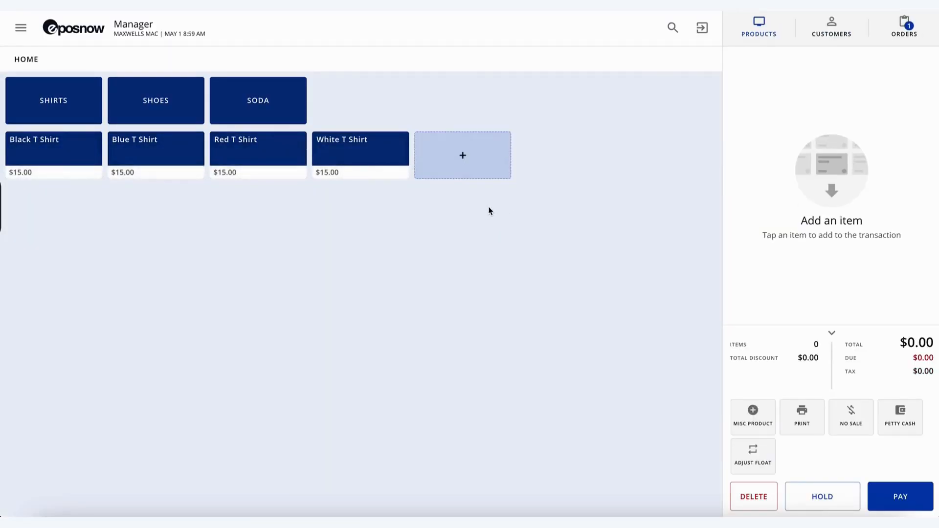
pyautogui.moveTo(117, 165)
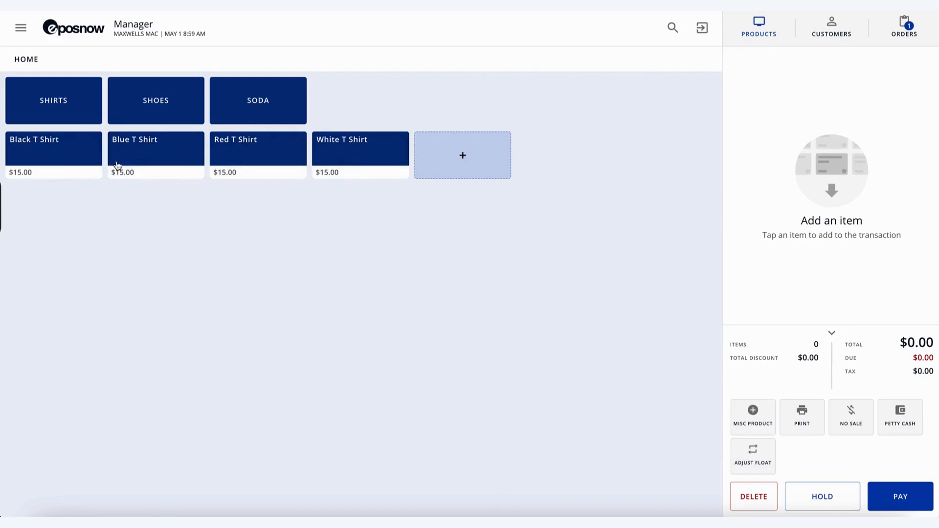
pyautogui.moveTo(143, 157)
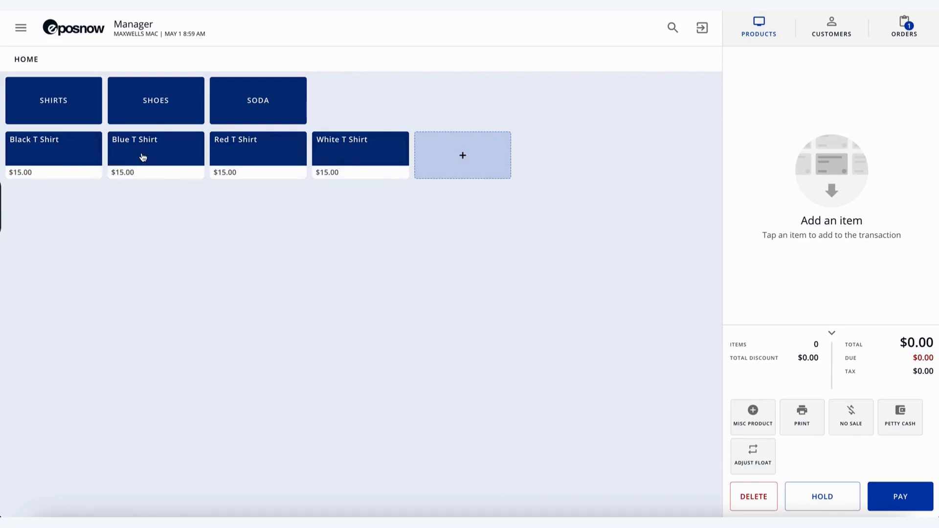
pyautogui.moveTo(141, 151)
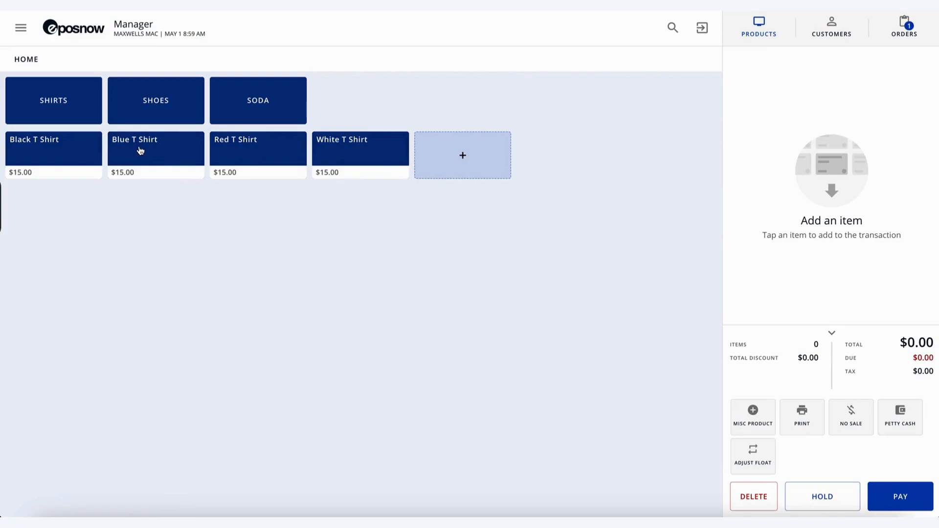
pyautogui.moveTo(246, 110)
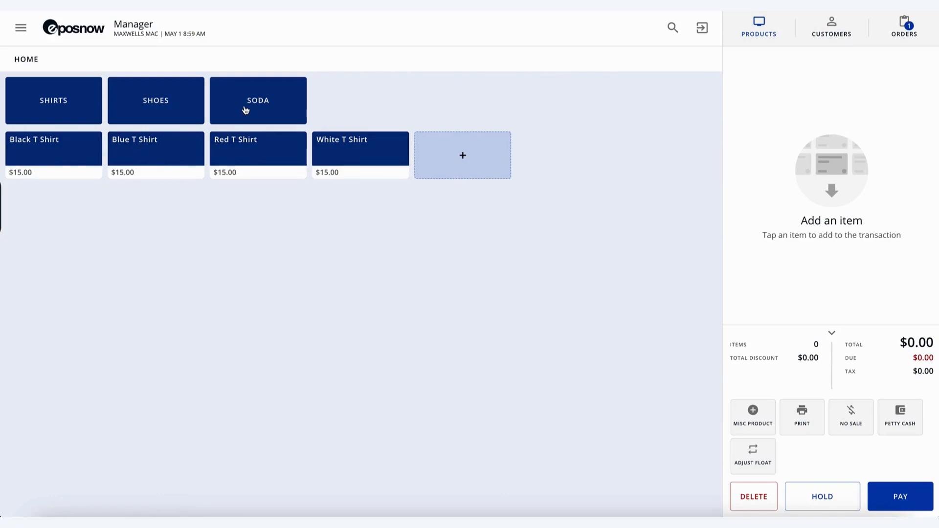
pyautogui.click(258, 99)
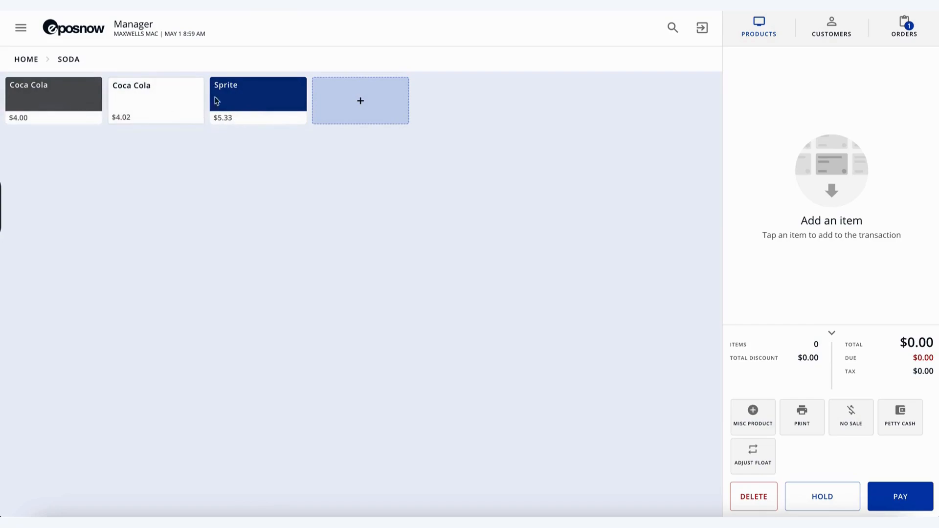
pyautogui.click(360, 100)
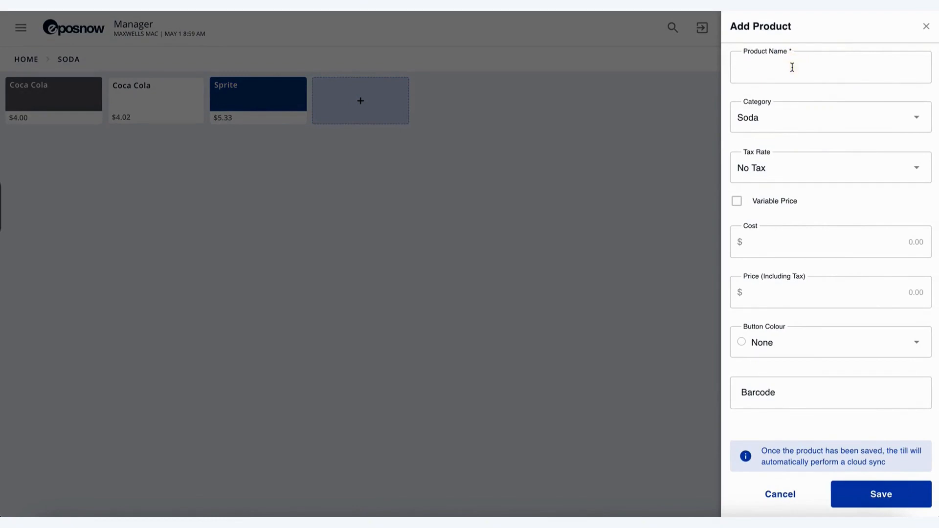
# Enter Fanta with cost 2, price 4, Light Orange button and barcode 23456789
pyautogui.write('Fanta')
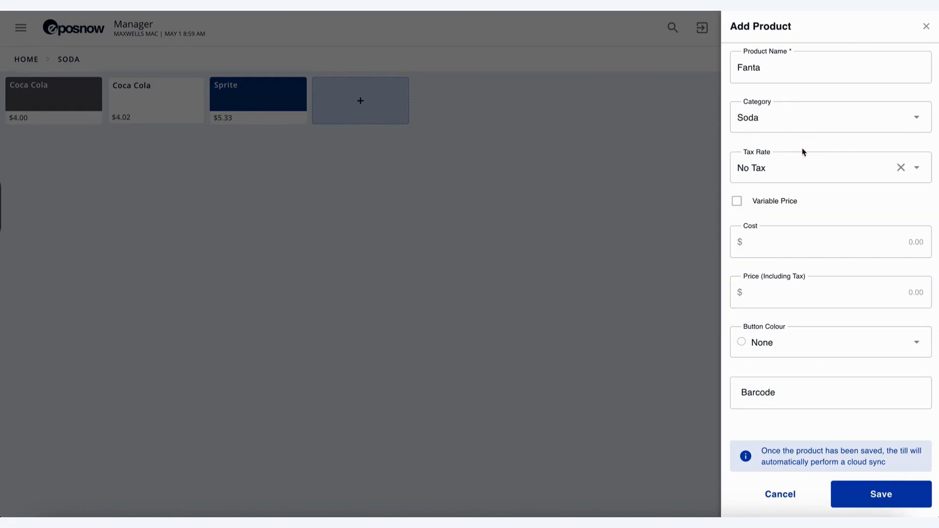
pyautogui.write('2')
pyautogui.write('4')
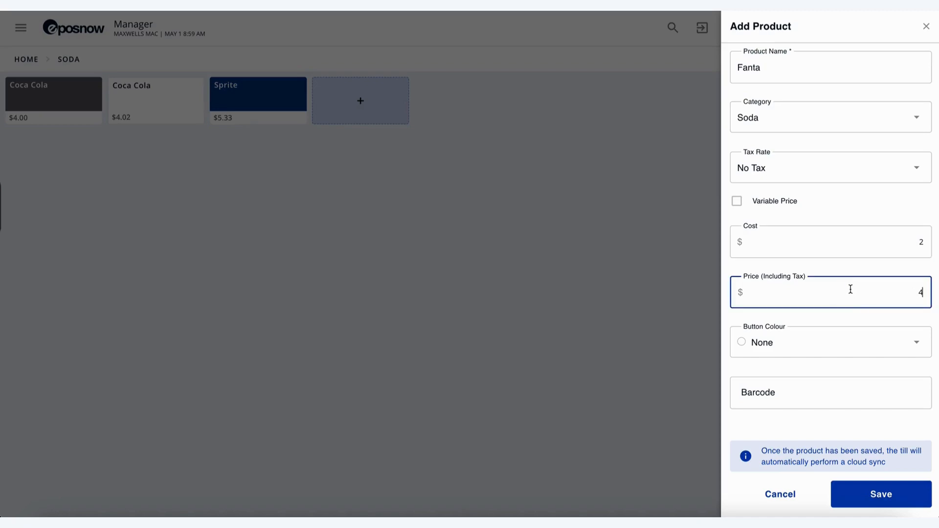
pyautogui.click(829, 342)
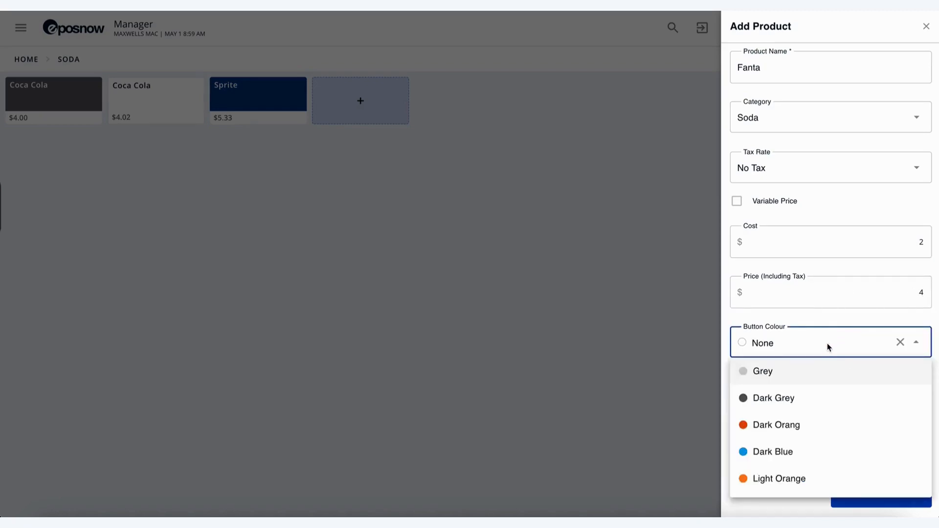
pyautogui.click(781, 478)
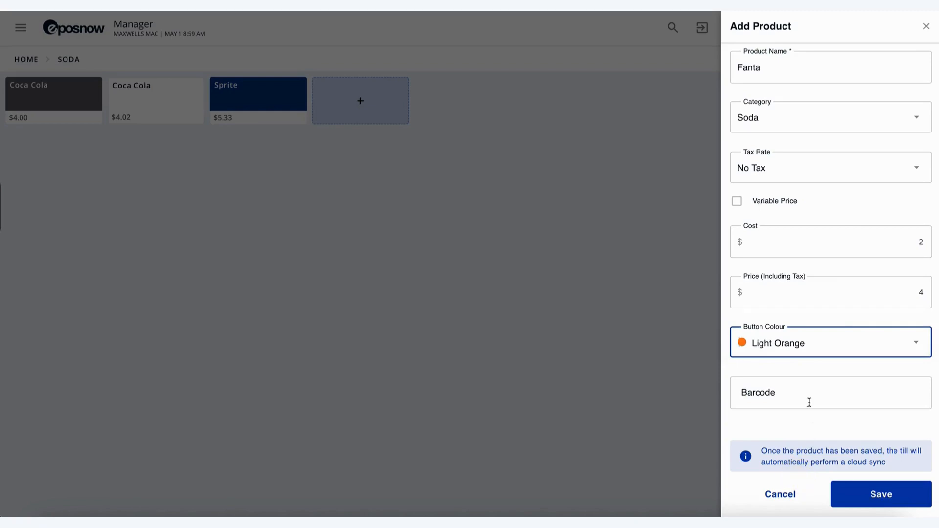
pyautogui.write('23456789')
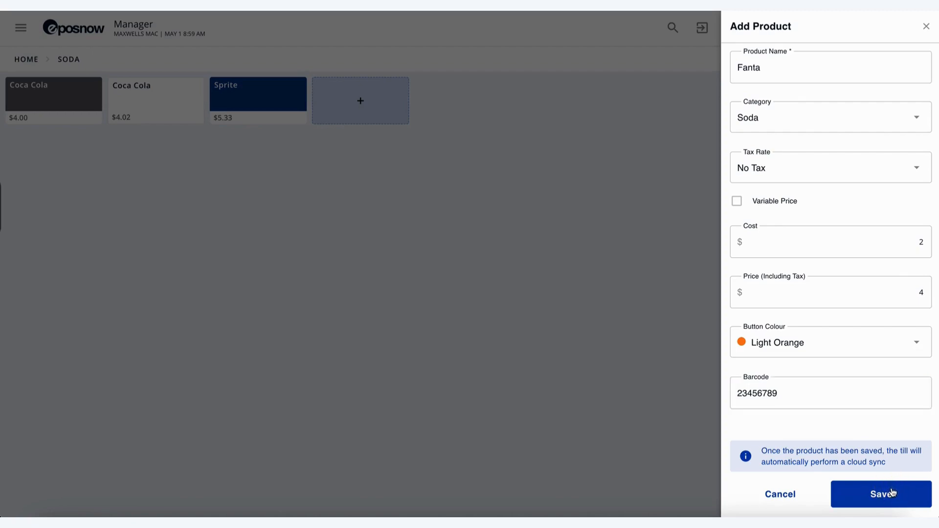
# Save Fanta and confirm its $4.00 orange button in the Soda category
pyautogui.click(881, 495)
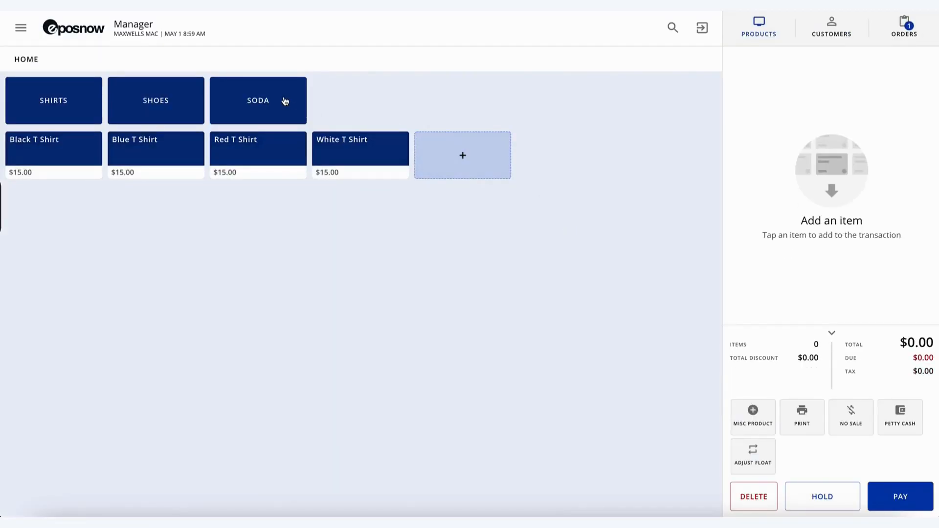
pyautogui.click(259, 99)
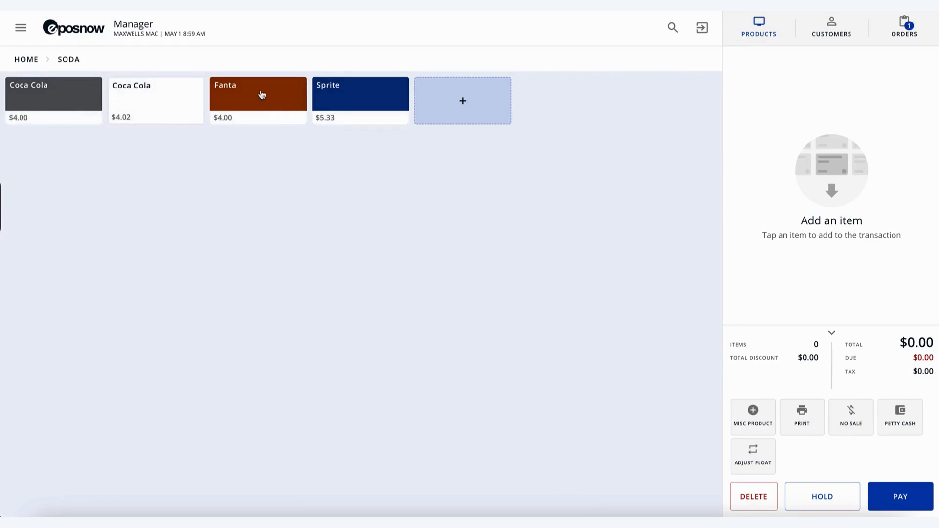